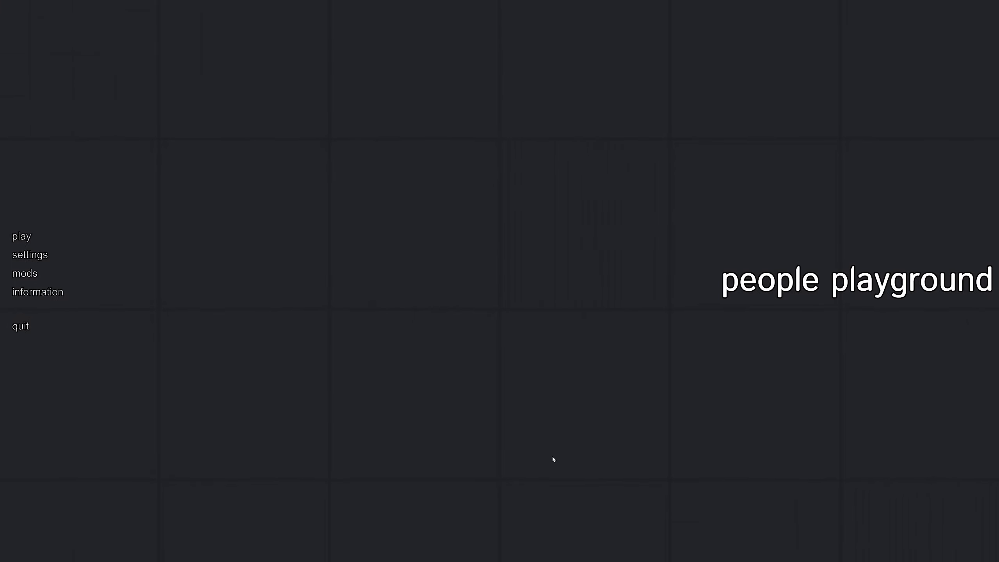
{"action": "mouse_move", "coordinate": [474, 496]}
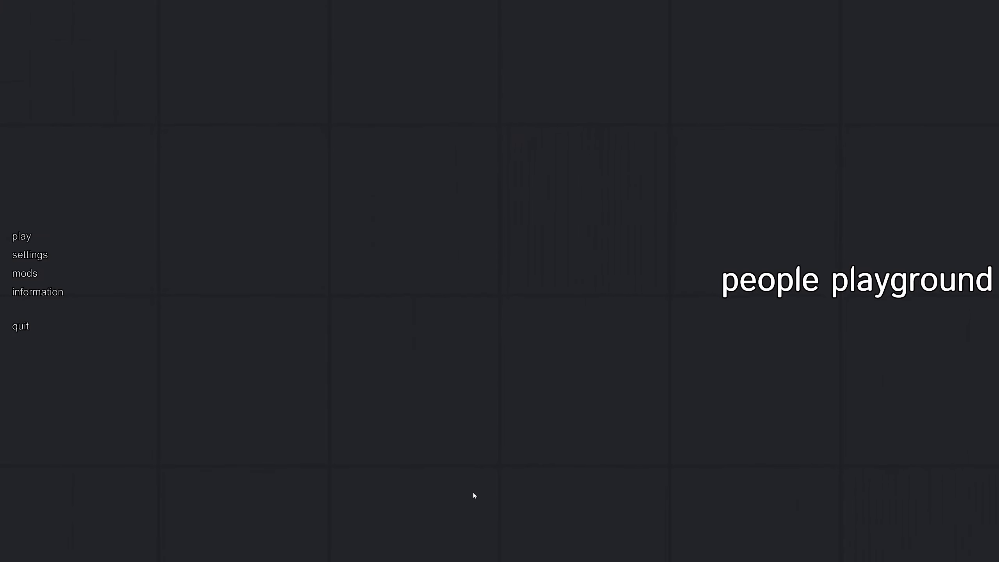
{"action": "mouse_move", "coordinate": [509, 469]}
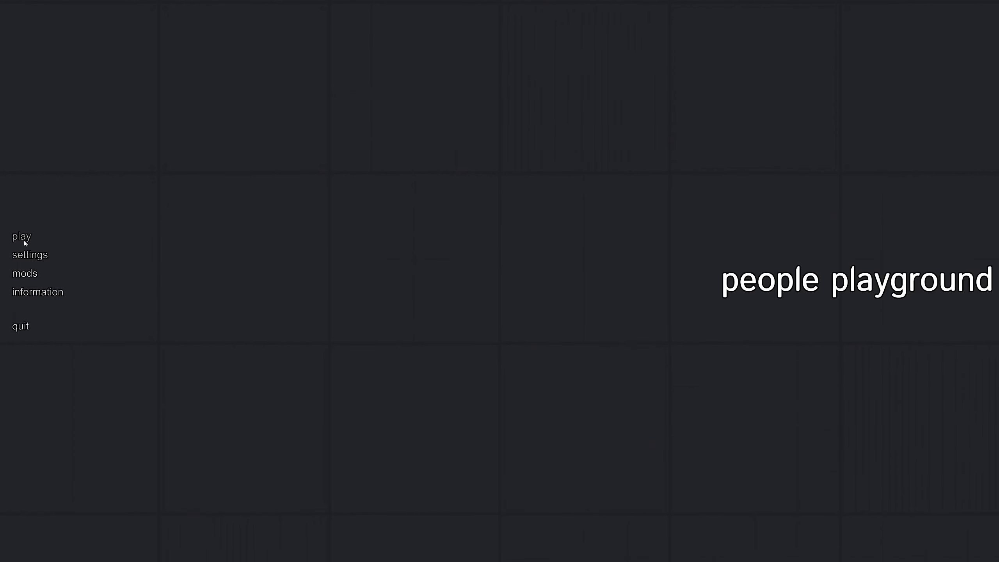
Start playing and enter the Default chamber with one standing human.
{"action": "left_click", "coordinate": [21, 236]}
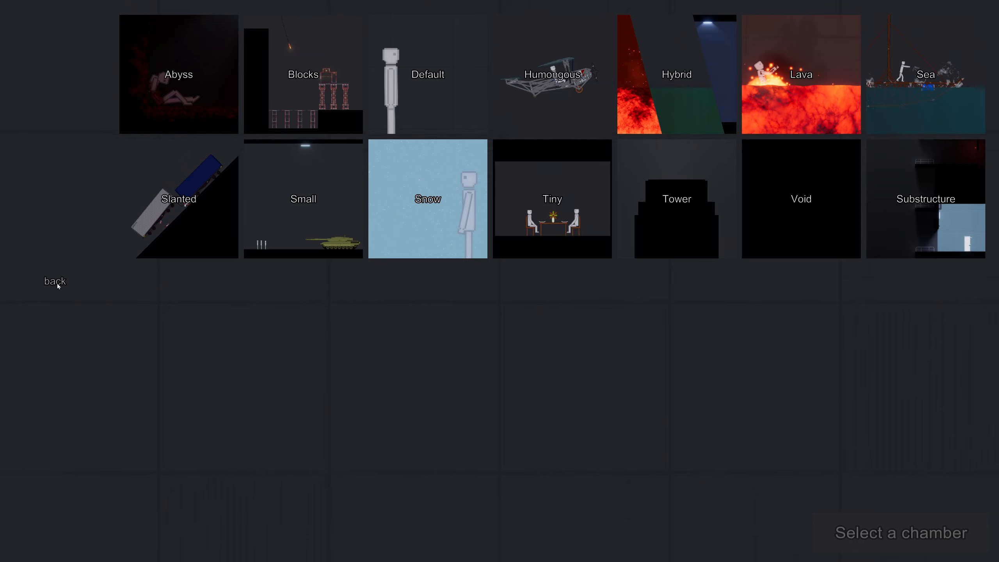
{"action": "mouse_move", "coordinate": [543, 91]}
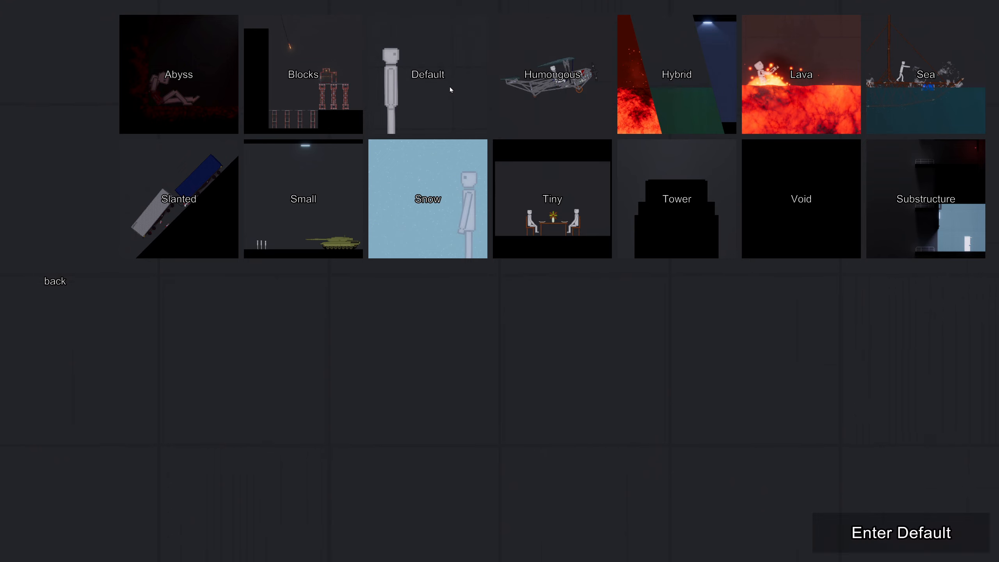
{"action": "left_click", "coordinate": [902, 532]}
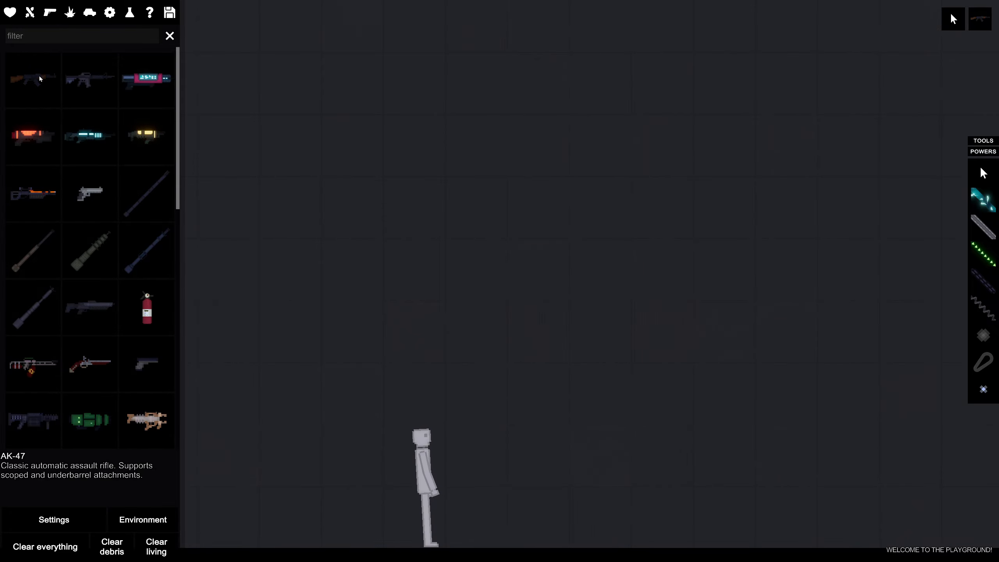
Spawn an AK-47 to shoot the human, then a syringe to revive them.
{"action": "left_click", "coordinate": [33, 80]}
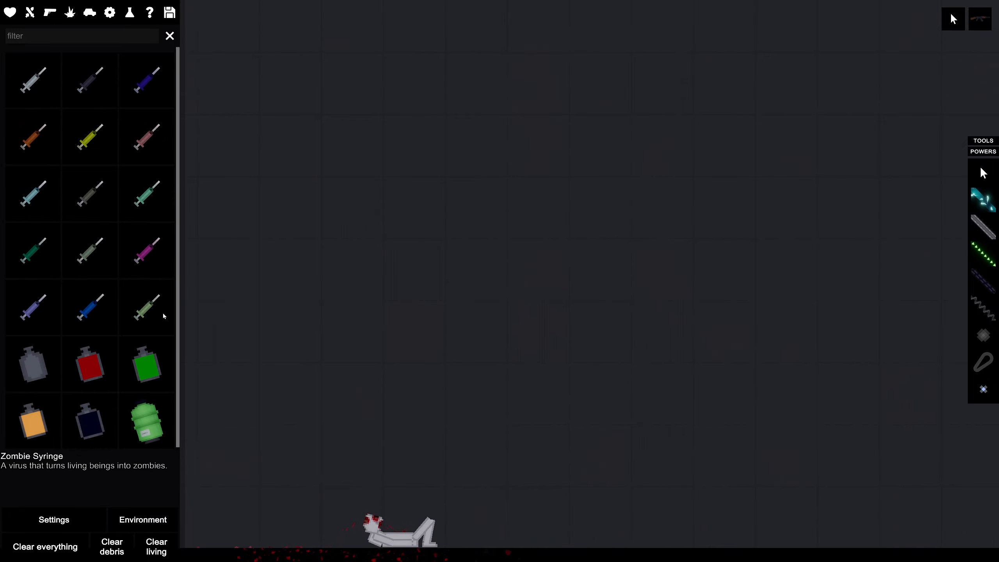
{"action": "left_click", "coordinate": [491, 451]}
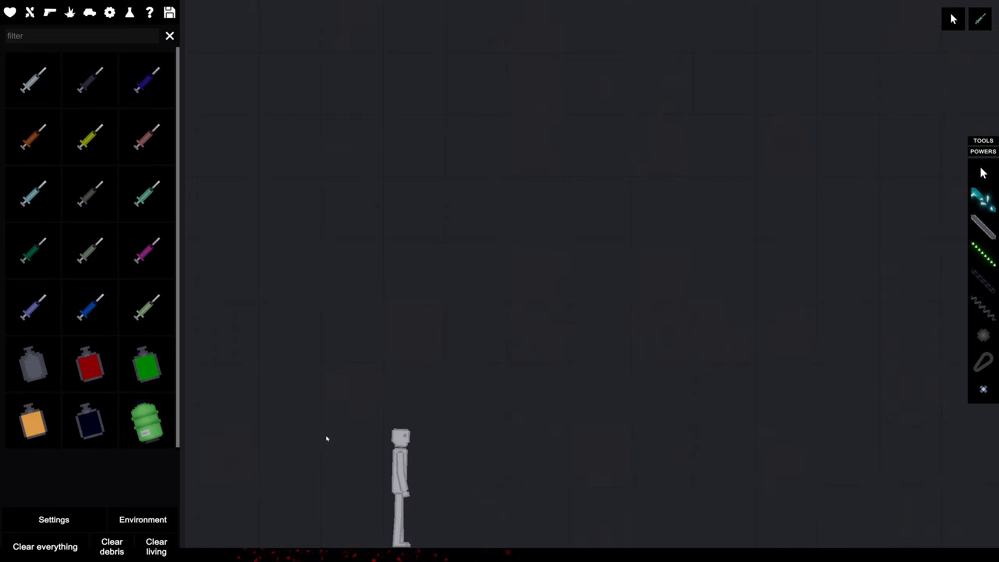
{"action": "left_click", "coordinate": [111, 547]}
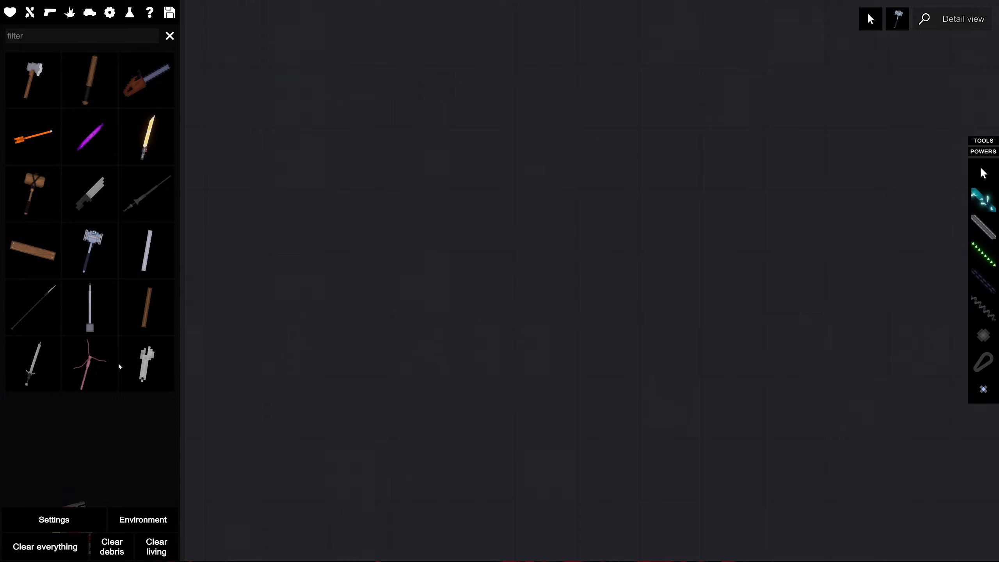
{"action": "mouse_move", "coordinate": [459, 326]}
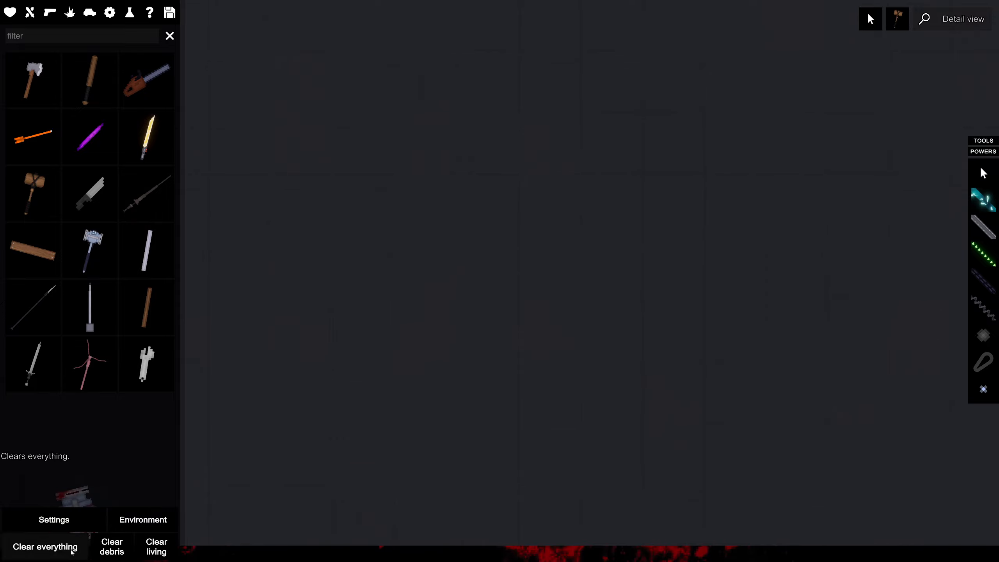
Clear everything from the playground and bring up the chamber list.
{"action": "left_click", "coordinate": [45, 546]}
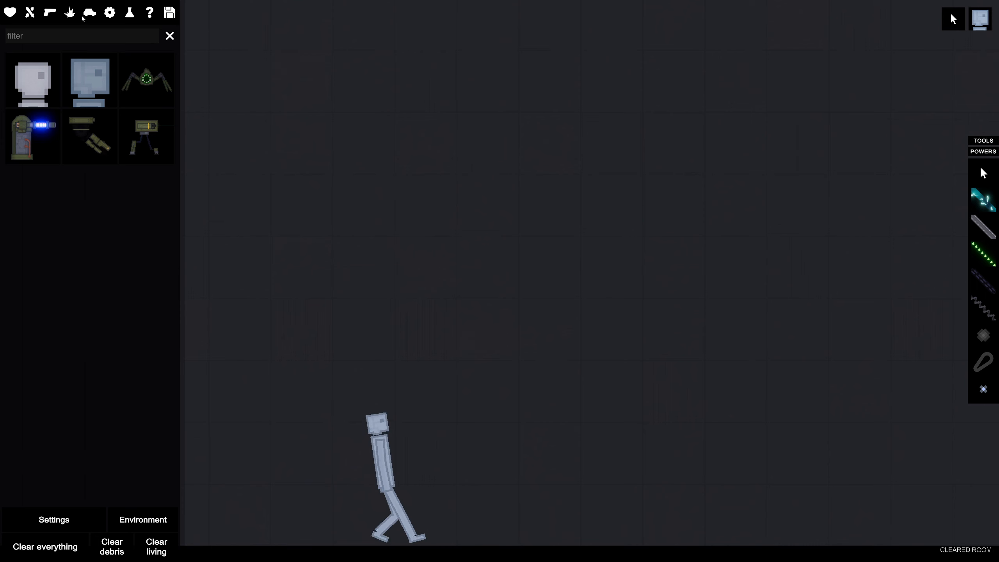
{"action": "left_click", "coordinate": [143, 520]}
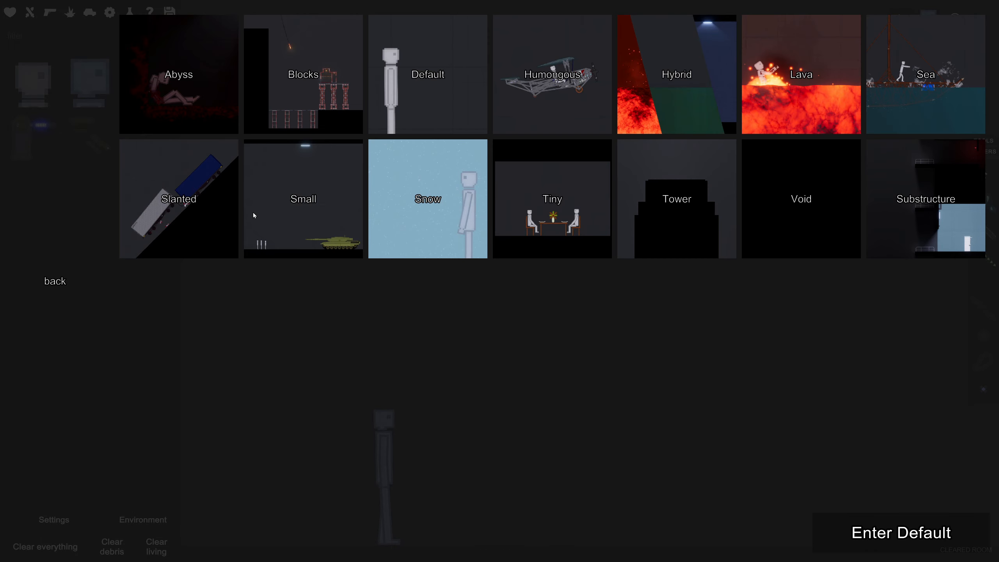
Enter the Tiny chamber with its row of humans and the android.
{"action": "left_click", "coordinate": [901, 533]}
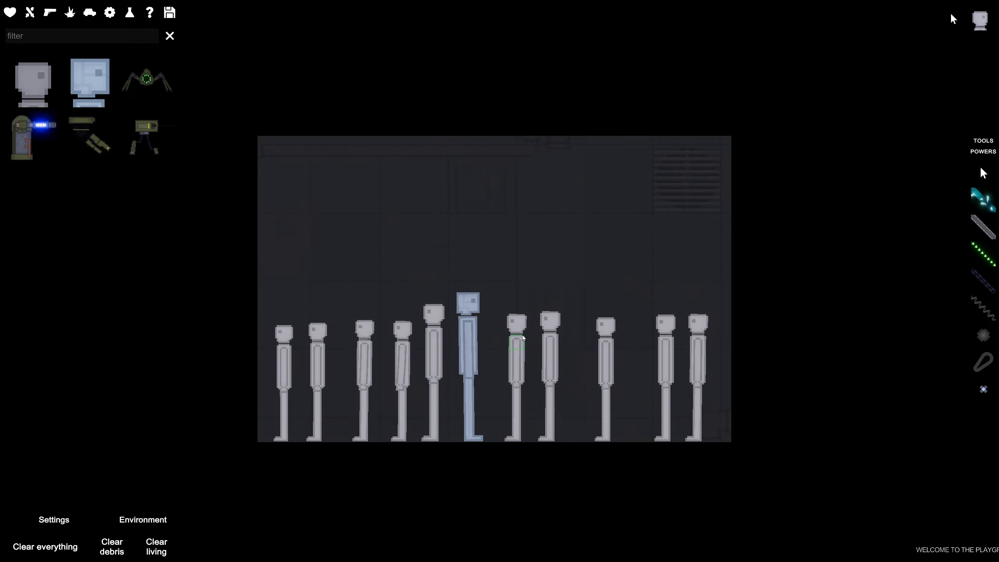
Delete the middle, rightmost and leftmost humans, leaving the android and one human.
{"action": "right_click", "coordinate": [519, 338]}
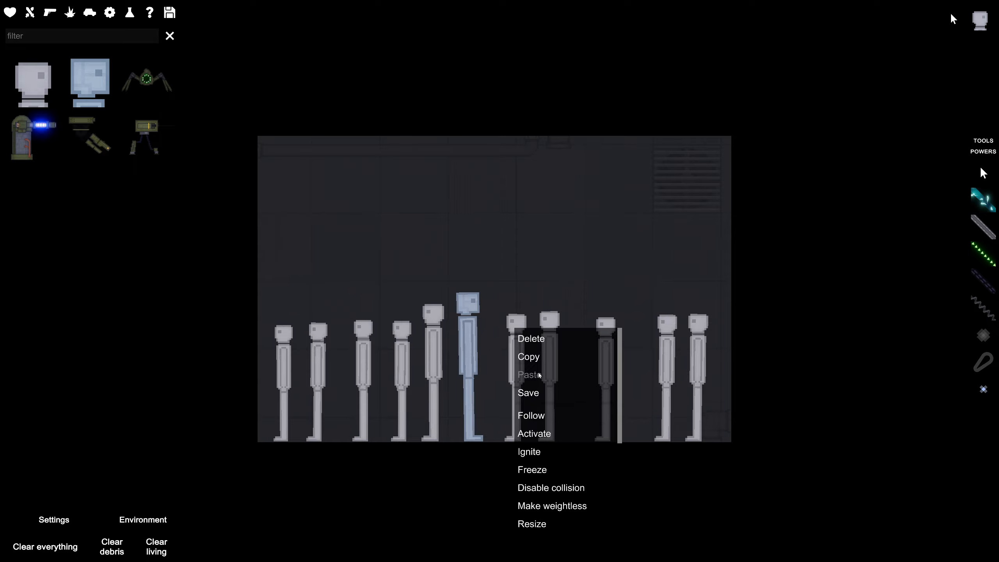
{"action": "left_click", "coordinate": [531, 339]}
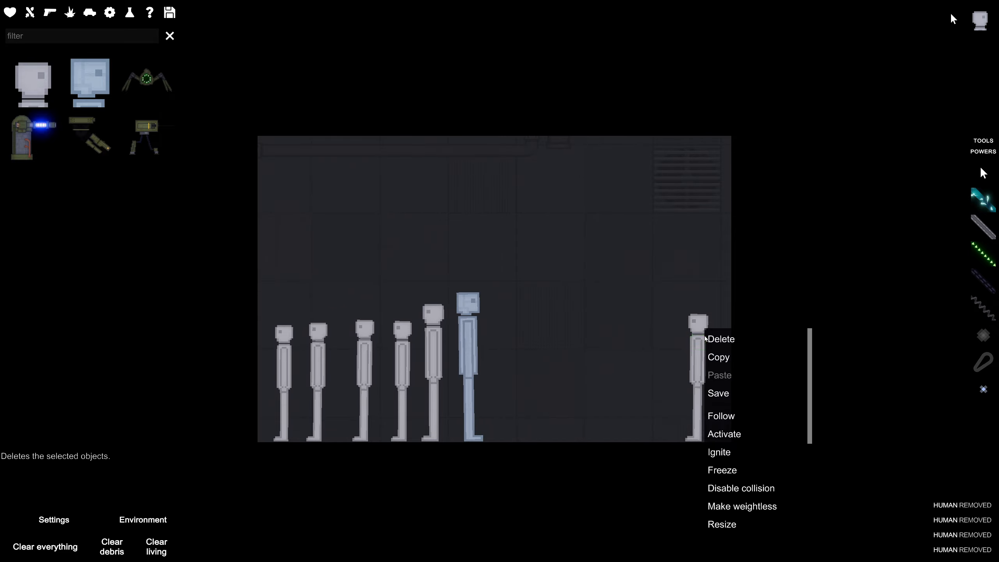
{"action": "left_click", "coordinate": [722, 339]}
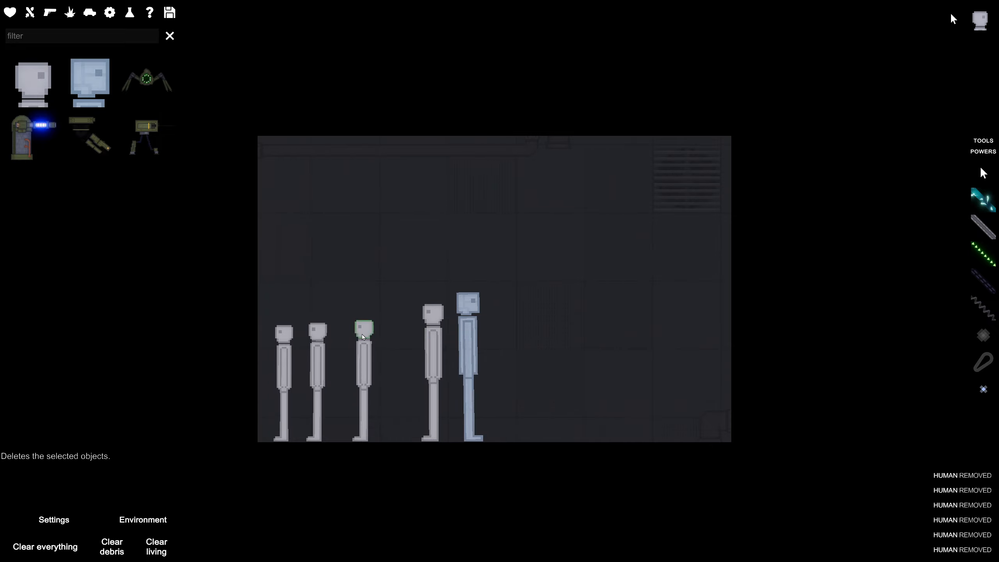
{"action": "right_click", "coordinate": [364, 334]}
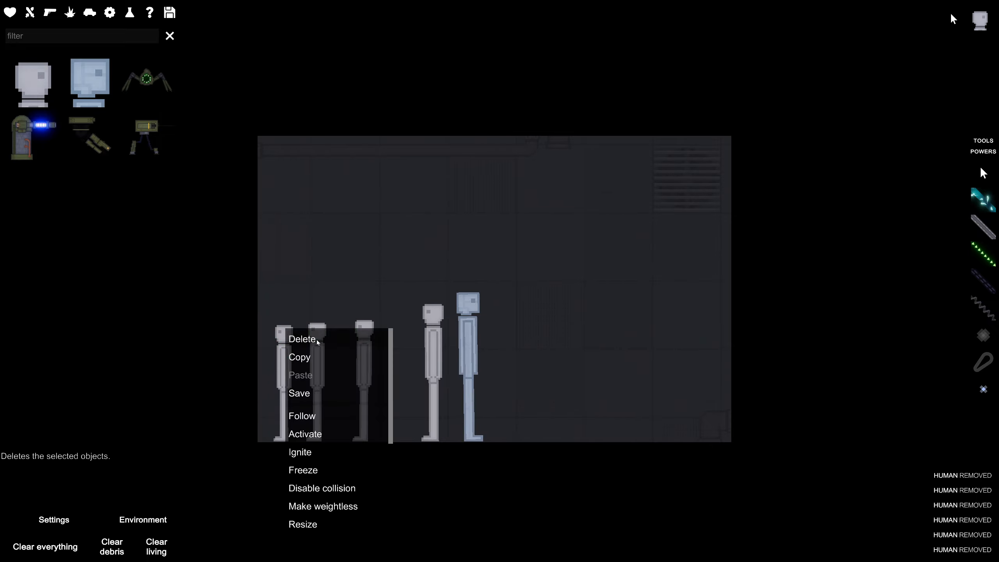
{"action": "left_click", "coordinate": [302, 339]}
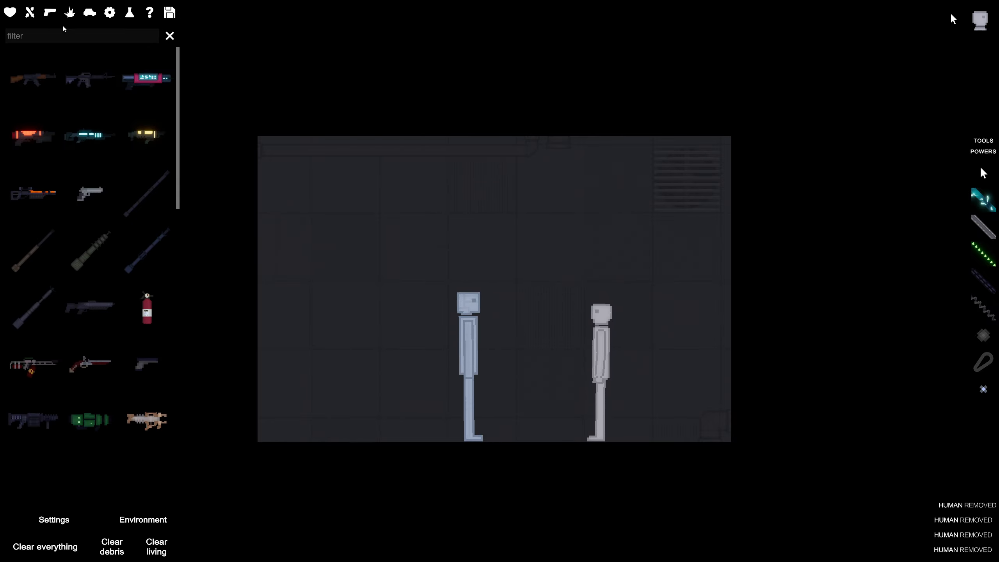
Fire the revolver at the human, then delete the magnum revolver.
{"action": "scroll", "scroll_direction": "down", "scroll_amount": 3}
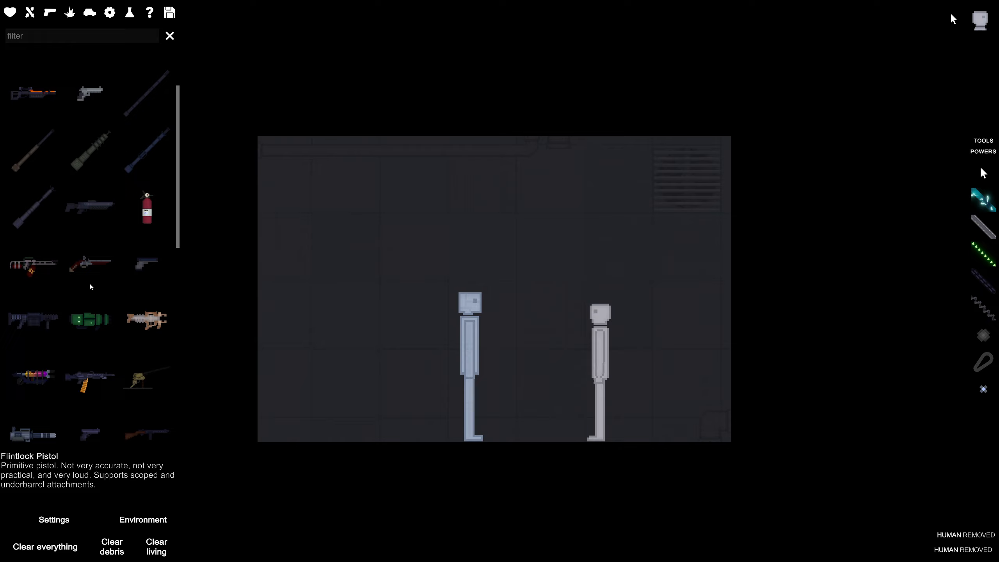
{"action": "scroll", "scroll_direction": "down", "scroll_amount": 3}
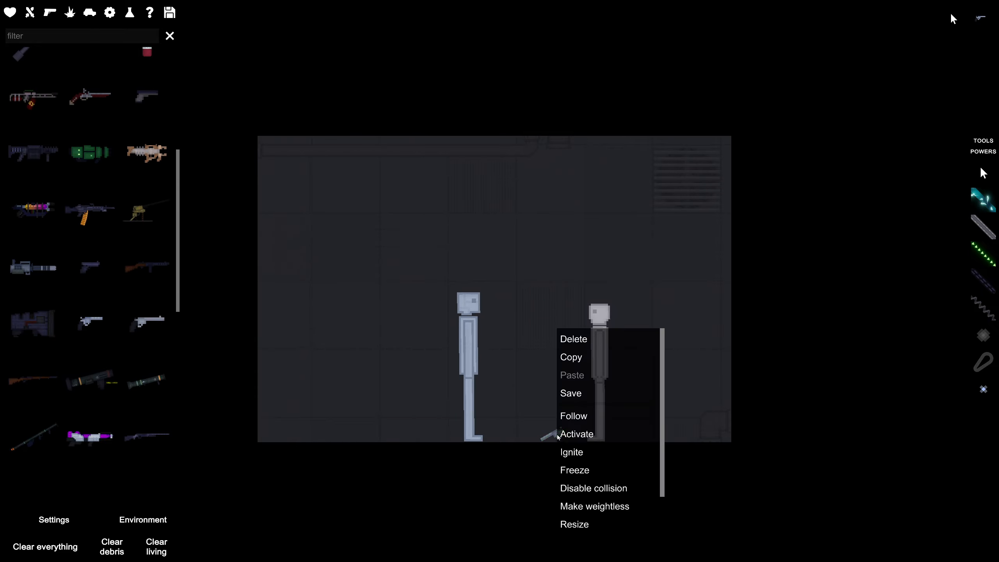
{"action": "left_click", "coordinate": [574, 338]}
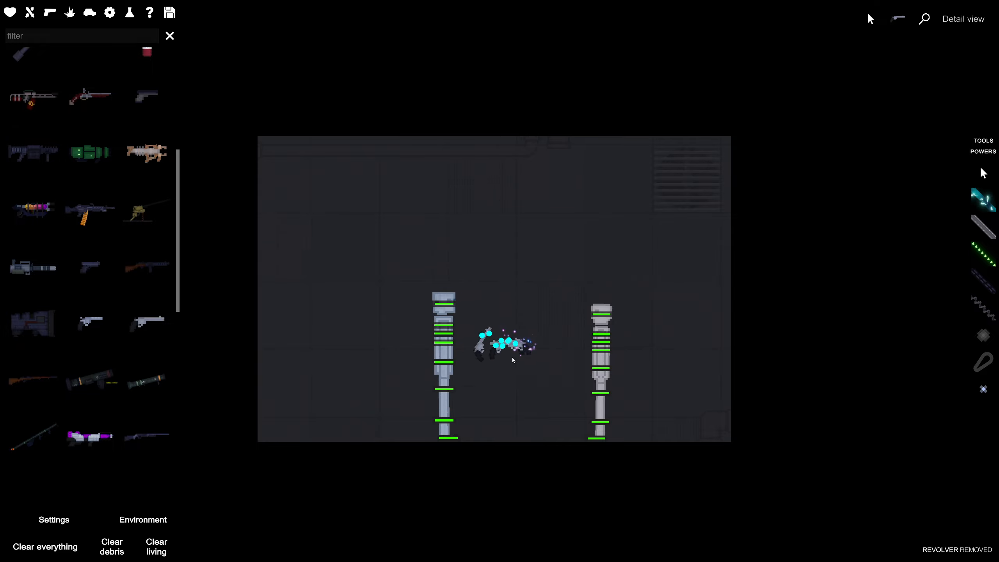
{"action": "right_click", "coordinate": [513, 359]}
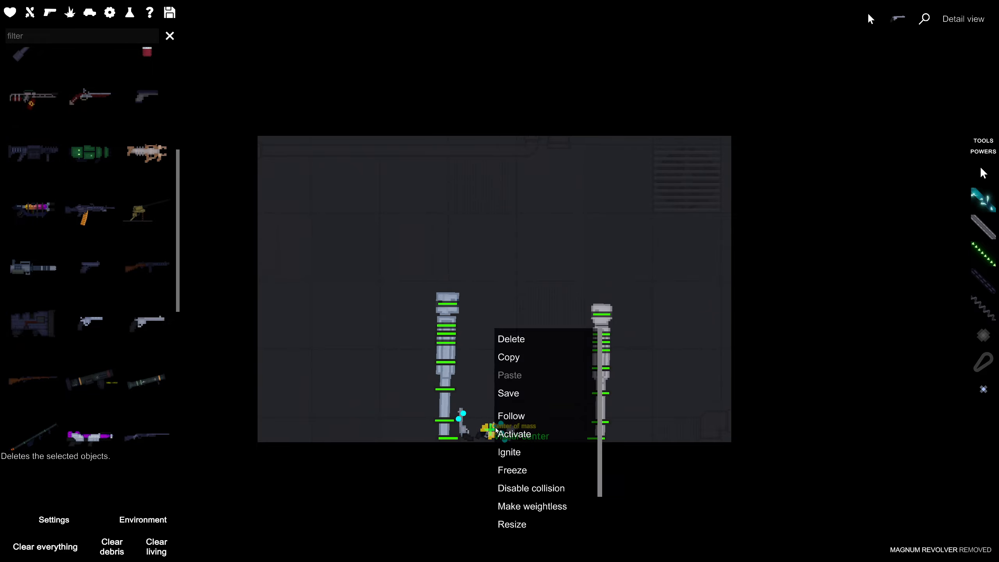
{"action": "left_click", "coordinate": [511, 339]}
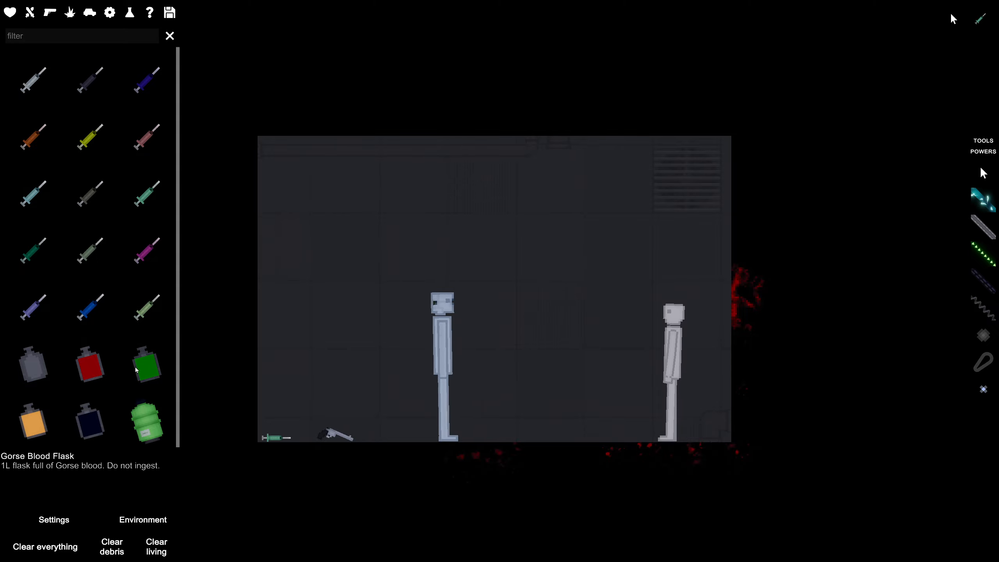
{"action": "mouse_move", "coordinate": [91, 81]}
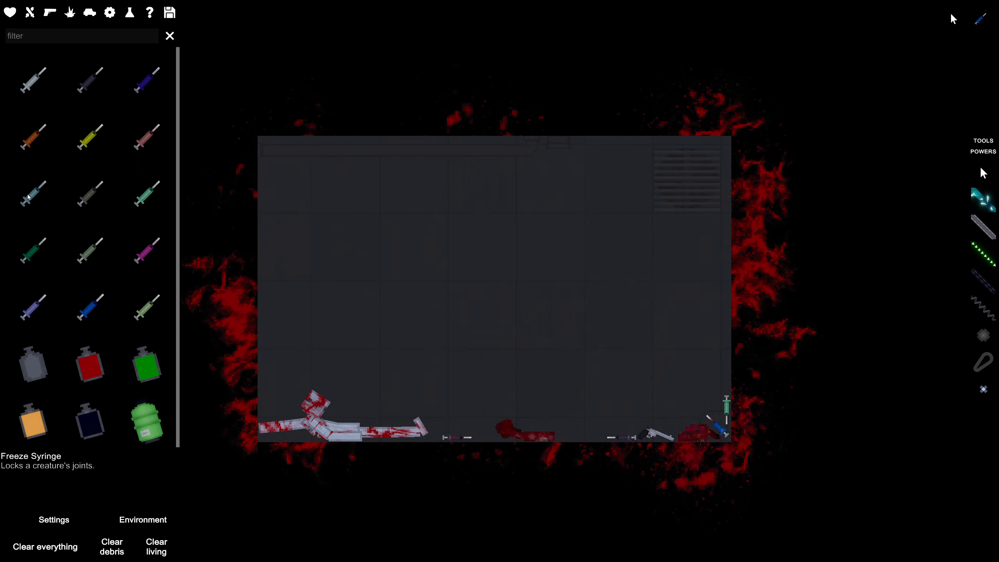
Clear the whole chamber and choose the Empty Syringe to spawn.
{"action": "left_click", "coordinate": [45, 546]}
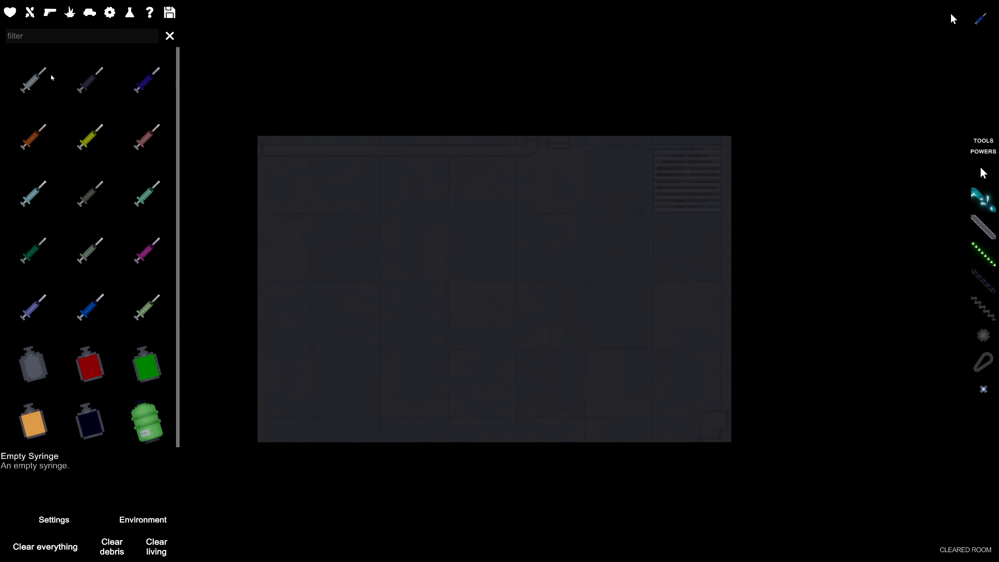
{"action": "left_click", "coordinate": [48, 13]}
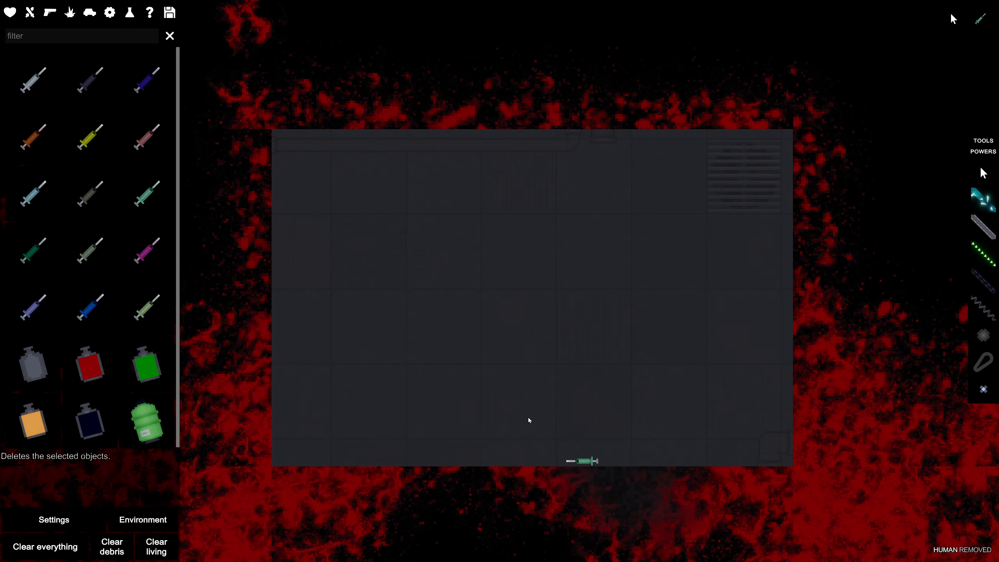
{"action": "mouse_move", "coordinate": [160, 442]}
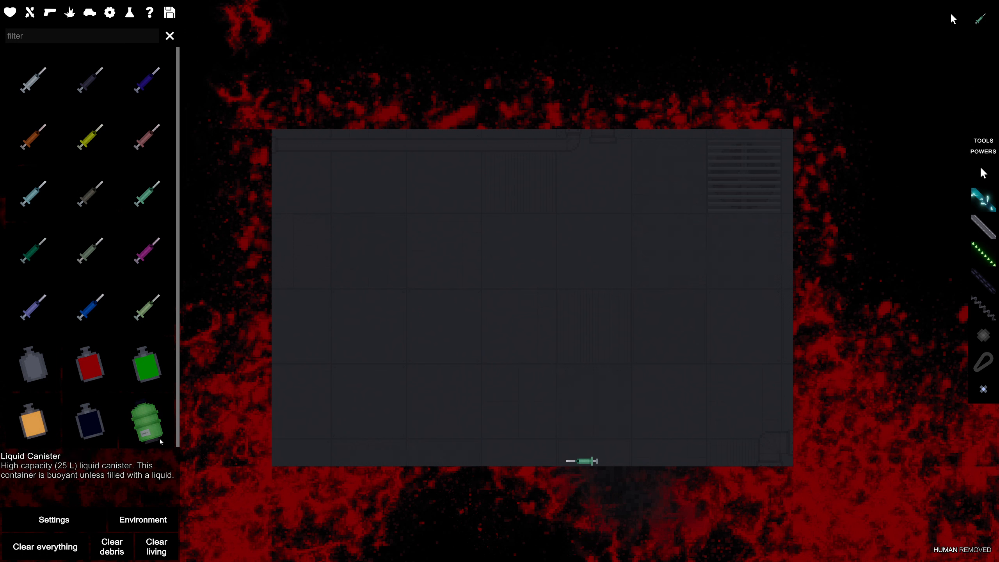